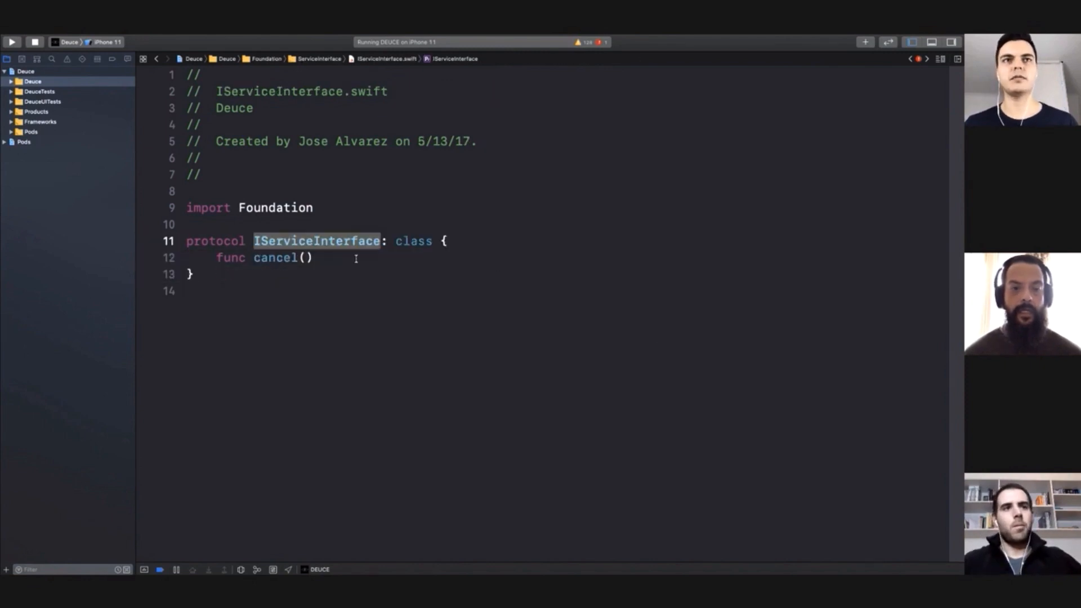
Open IAddOrUpdateResultToWODServiceInterface.swift from the project navigator.
click(313, 257)
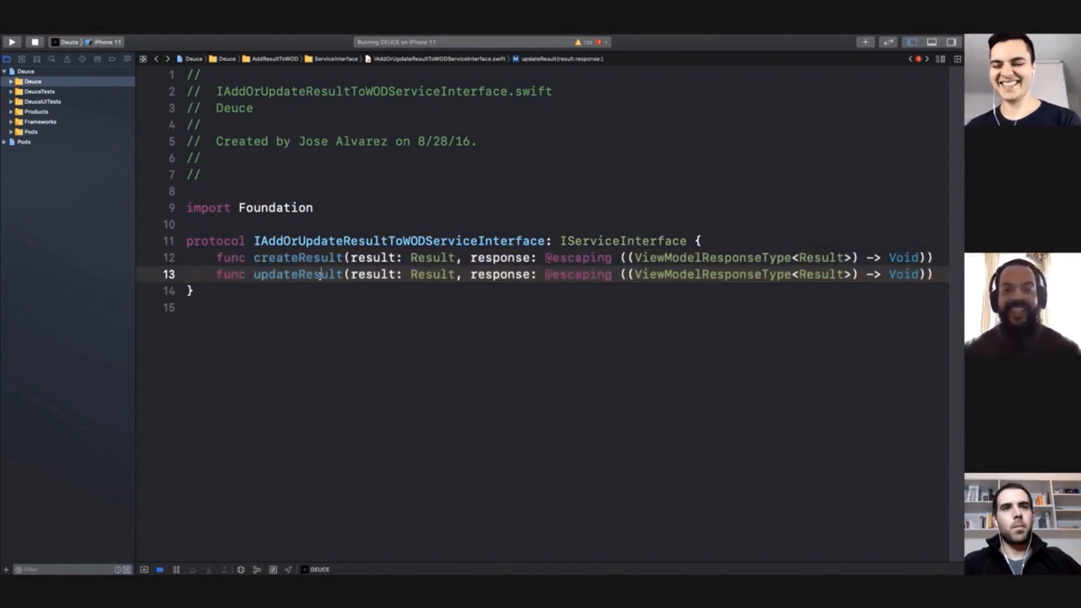
Duplicate the protocol as ICreateResultToWODServiceInterface and IUpdateResultToWODServiceInterface, one method each.
click(561, 241)
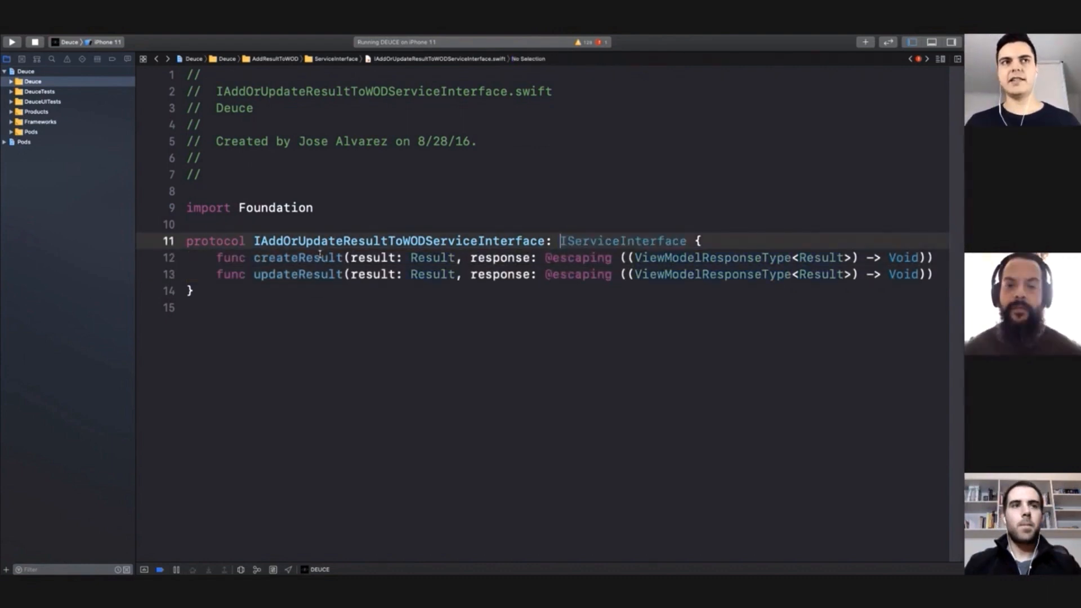
double_click(298, 273)
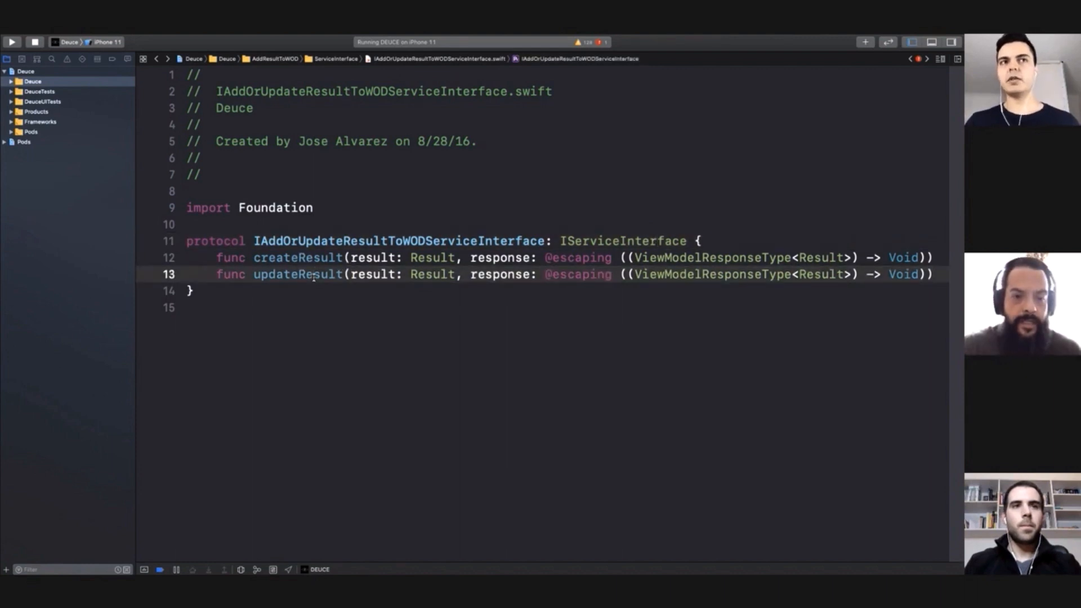
double_click(298, 274)
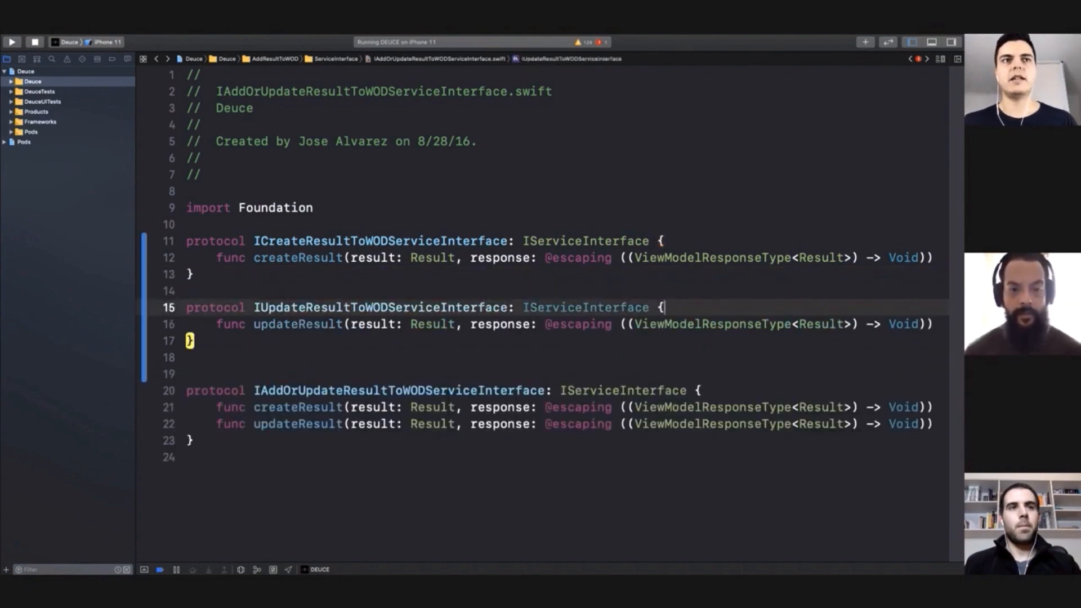
Start an empty Cancellable protocol above the two new protocols.
click(186, 224)
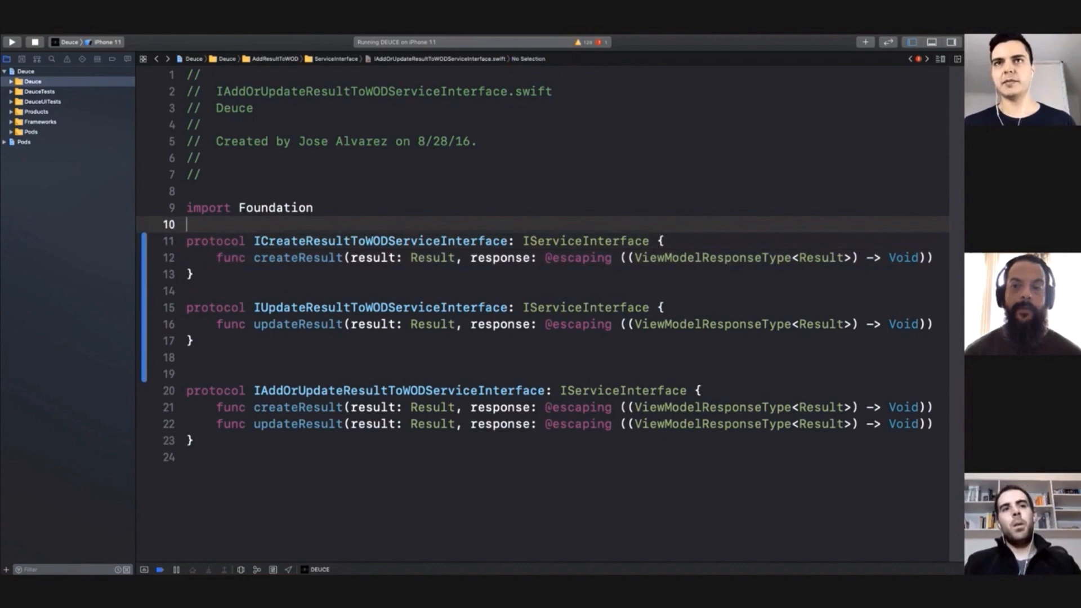
text(protocol Cancellable {)
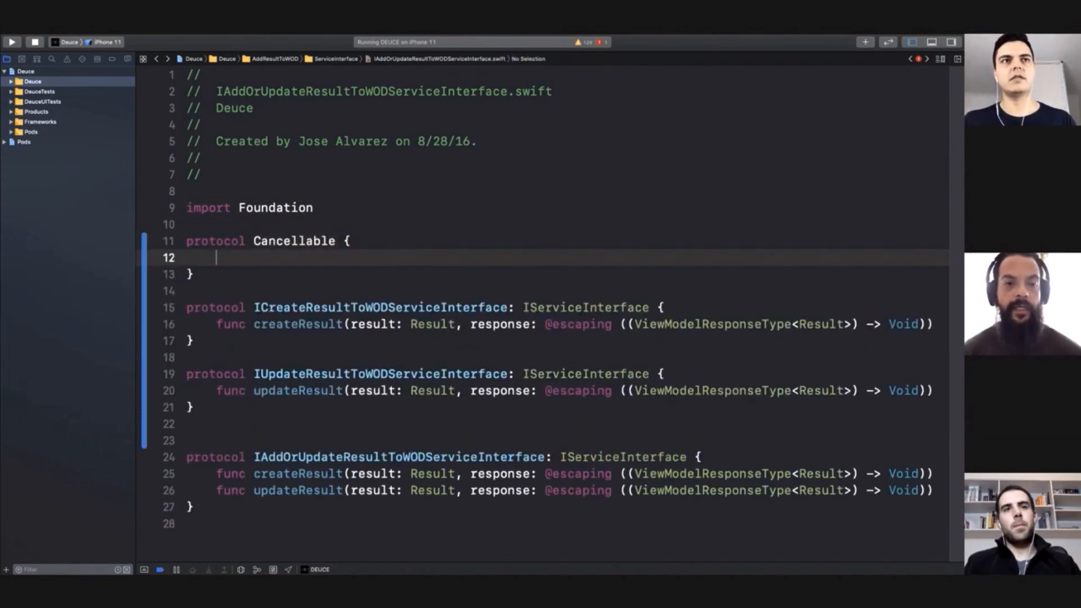
Add cancel() to Cancellable, return Cancellable from both methods, and remove IServiceInterface inheritance.
text(func cancel())
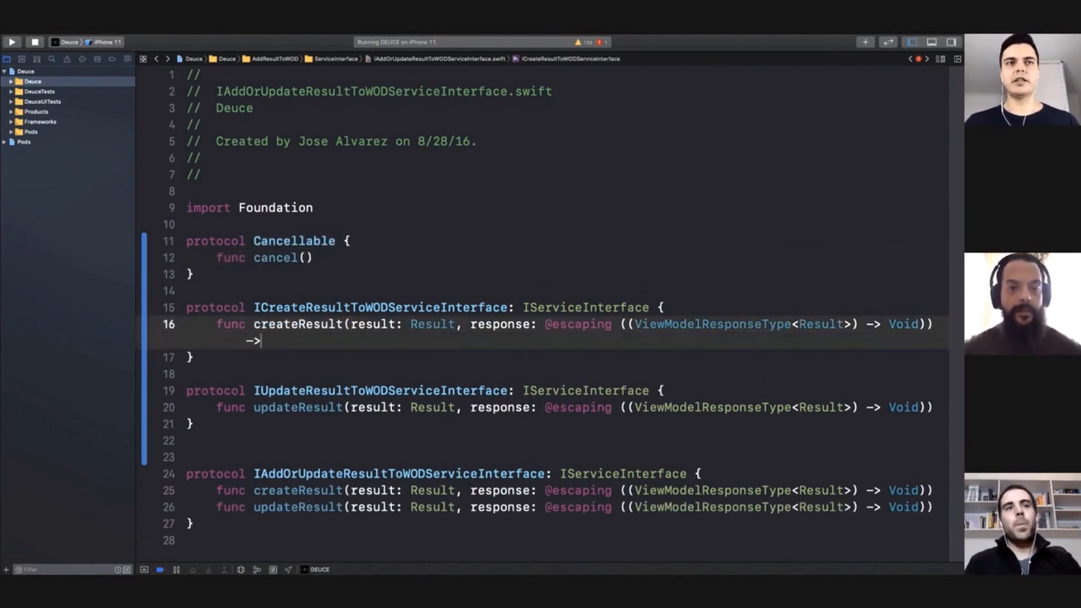
text(Cancellable)
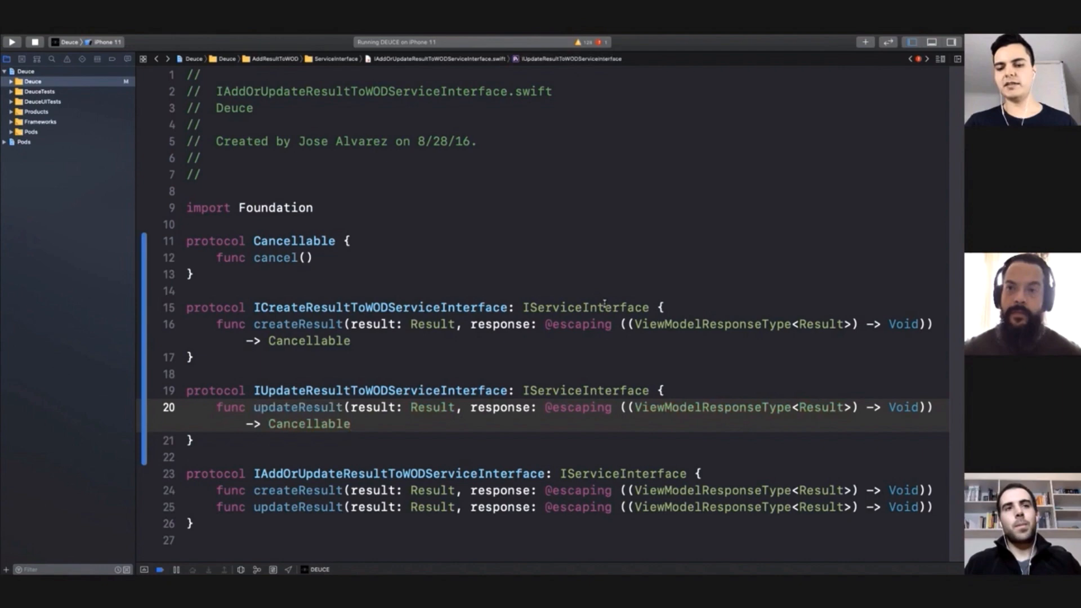
double_click(585, 308)
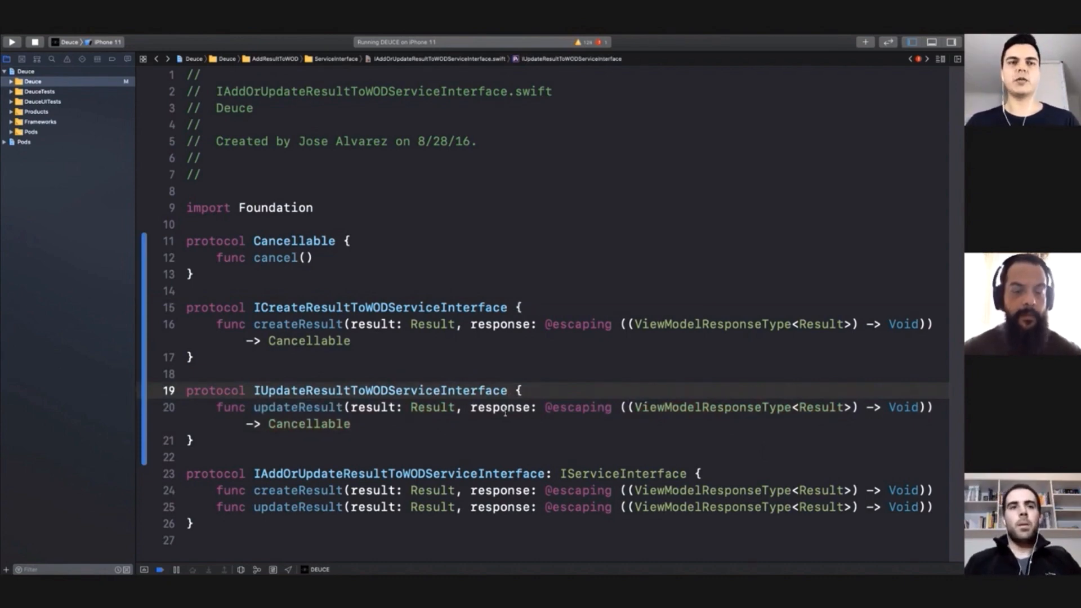
double_click(298, 324)
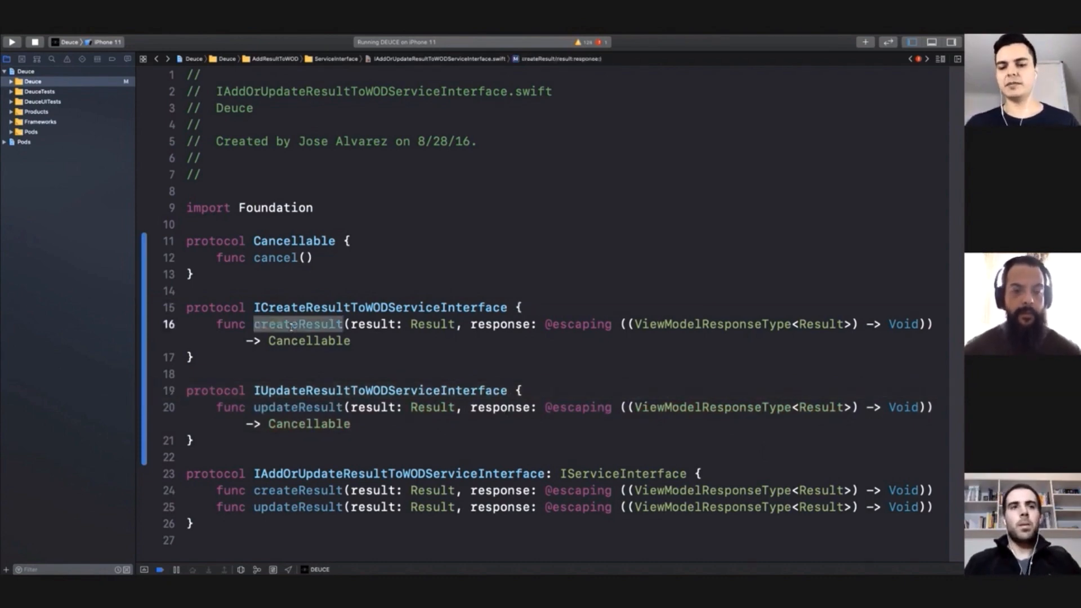
double_click(308, 341)
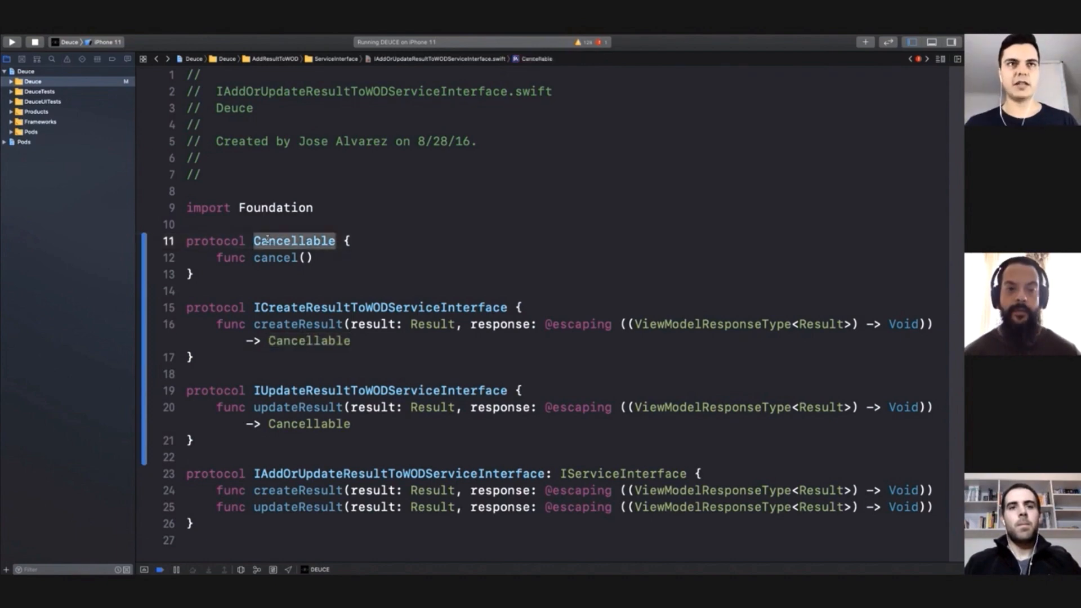
Rename Cancellable to Task in the declaration and both method return types.
text(Task)
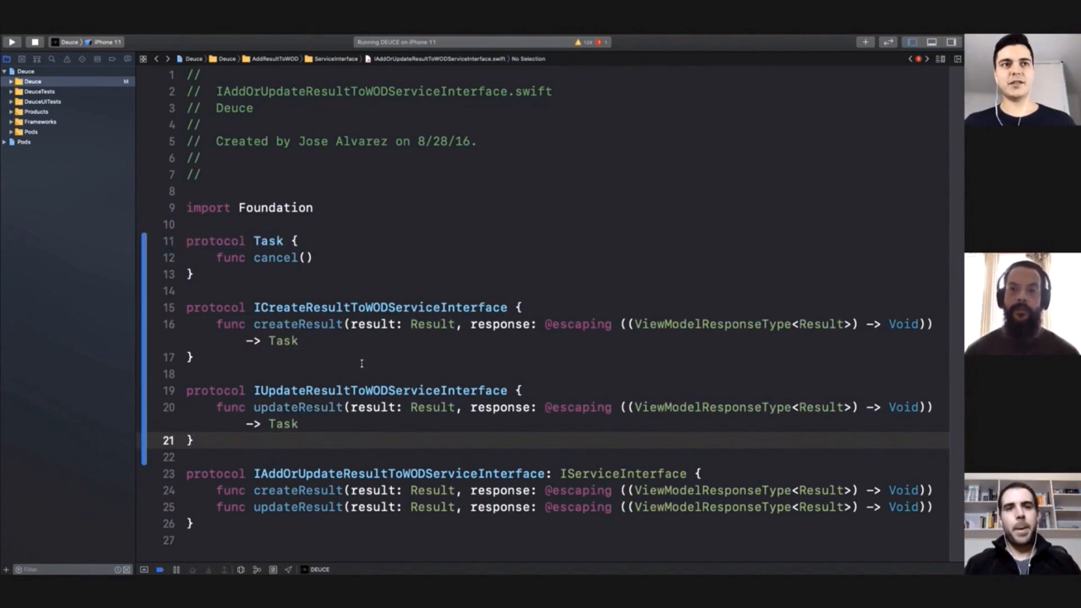
click(324, 324)
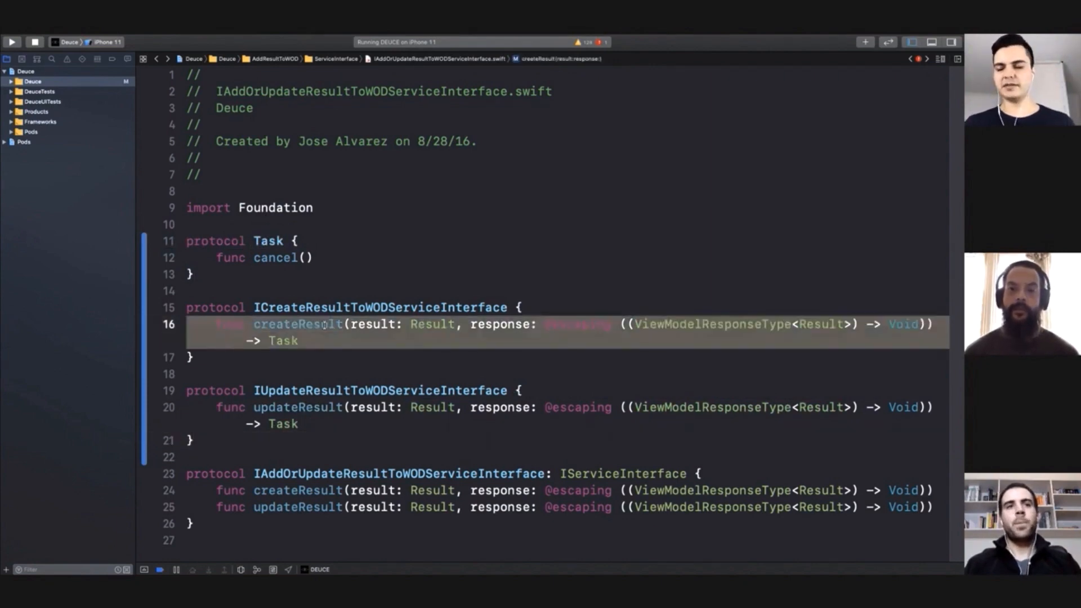